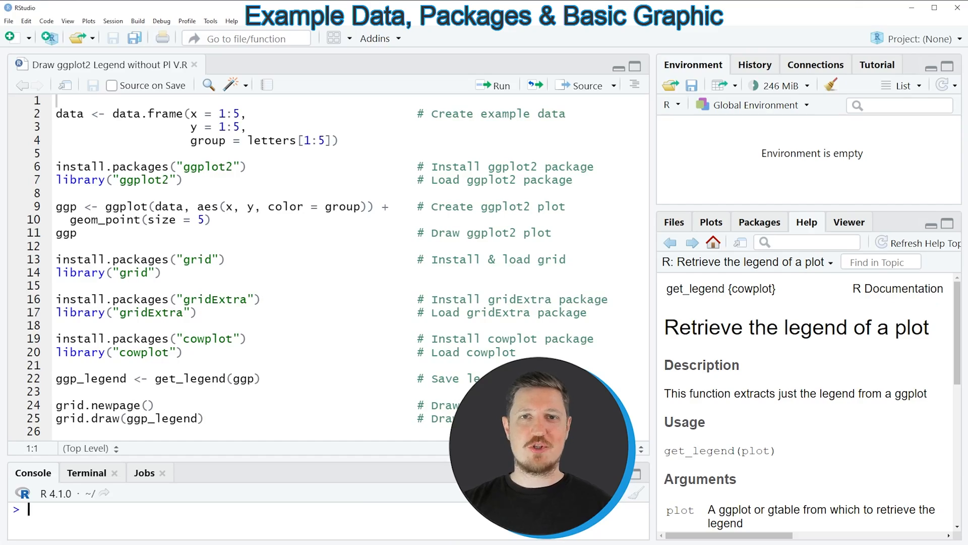
mouse_move(124, 150)
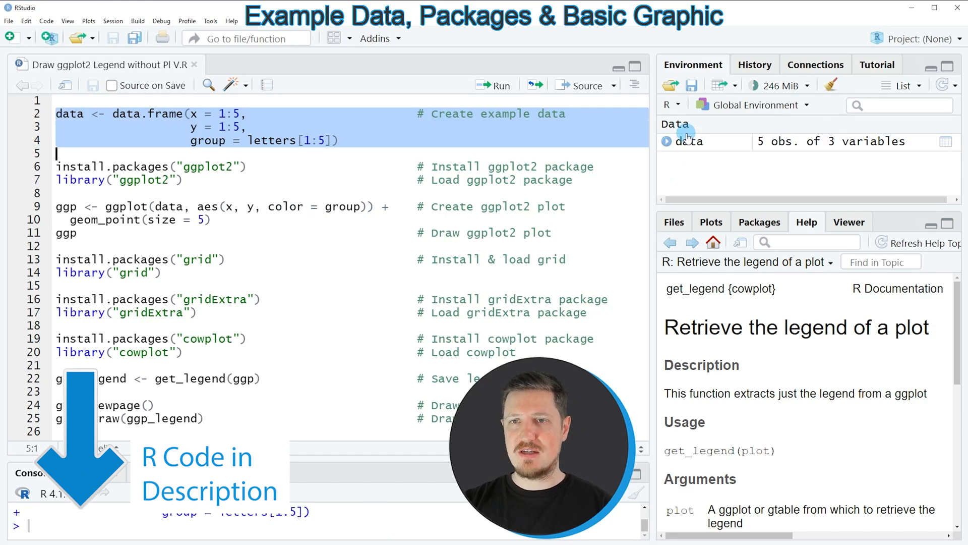
mouse_move(688, 142)
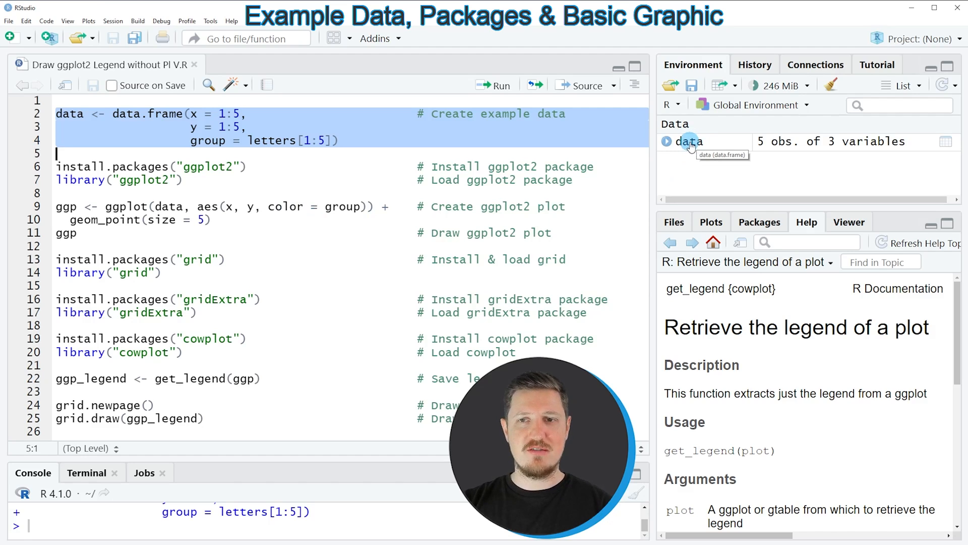
View the data frame's x, y values 1–5 and groups a–e, then return to the script.
click(690, 141)
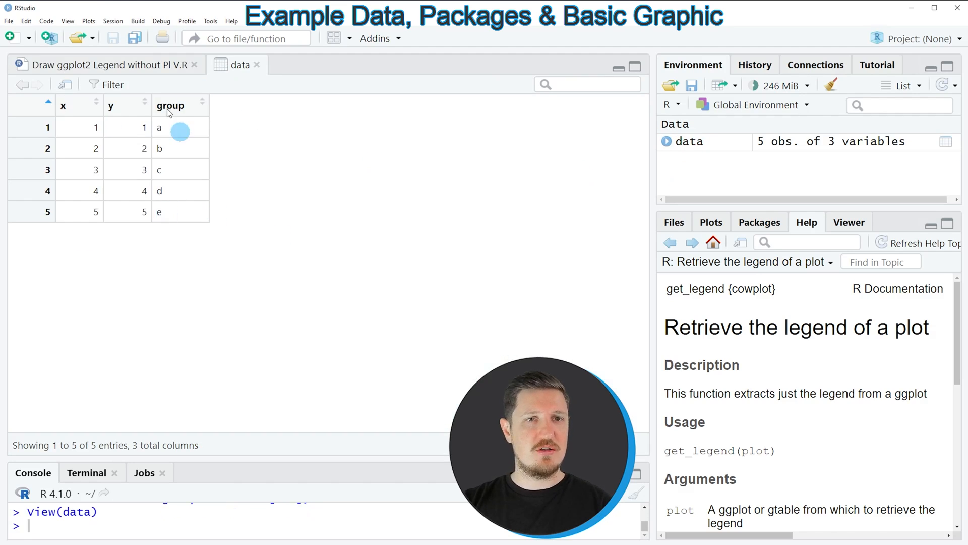
mouse_move(122, 176)
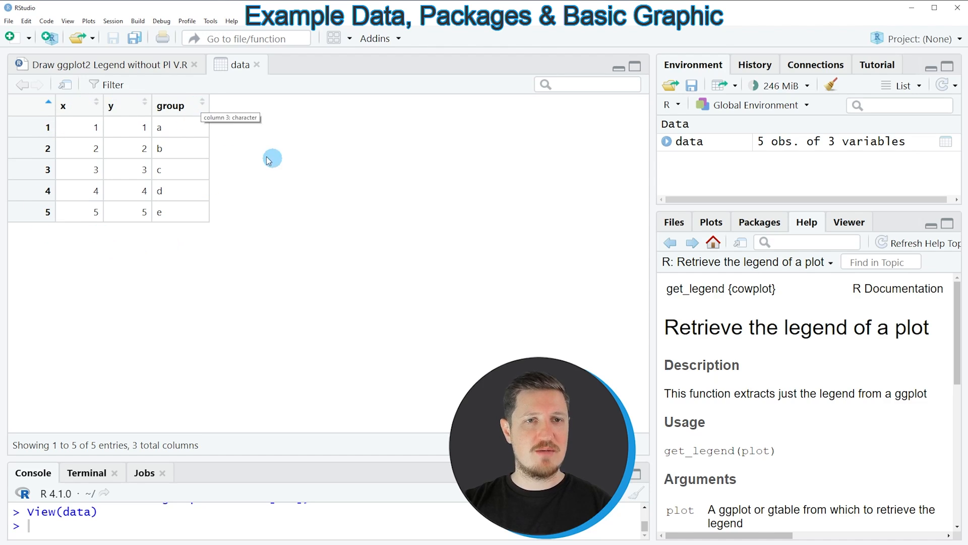
mouse_move(170, 105)
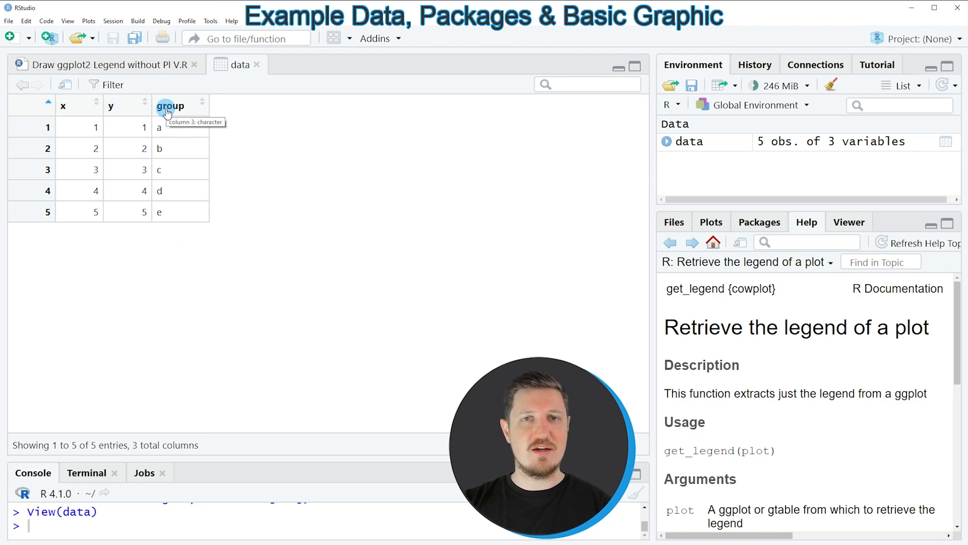
mouse_move(129, 105)
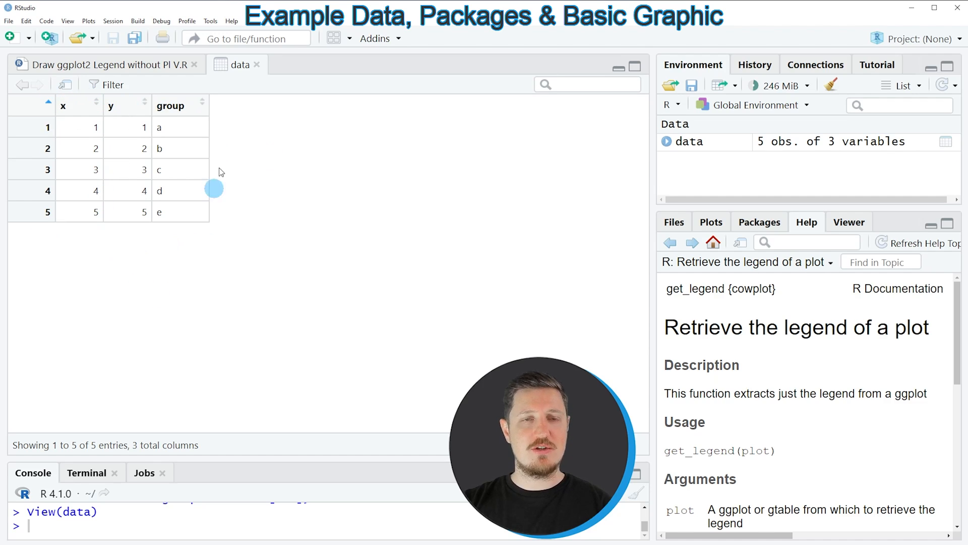
mouse_move(178, 105)
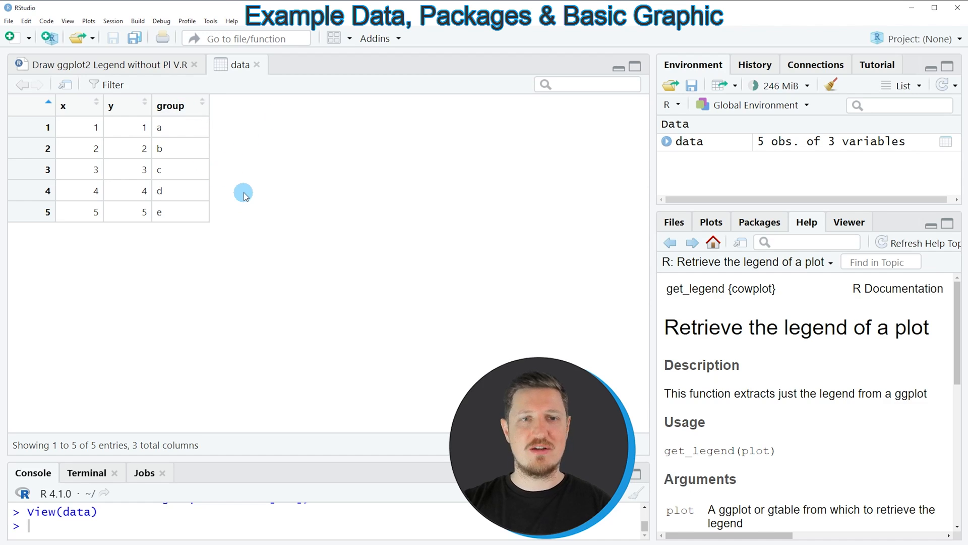
click(111, 64)
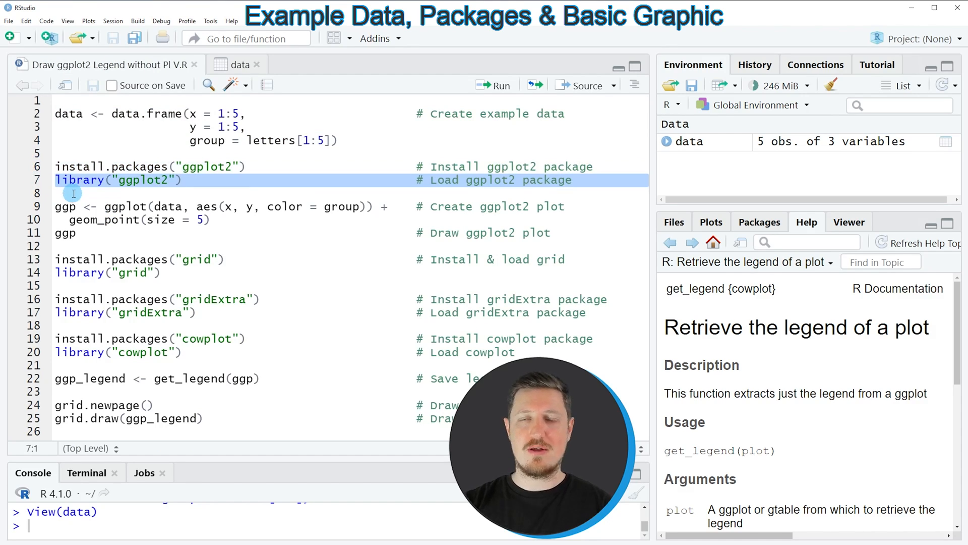
Run the ggplot2 code that builds the scatterplot object ggp.
click(491, 86)
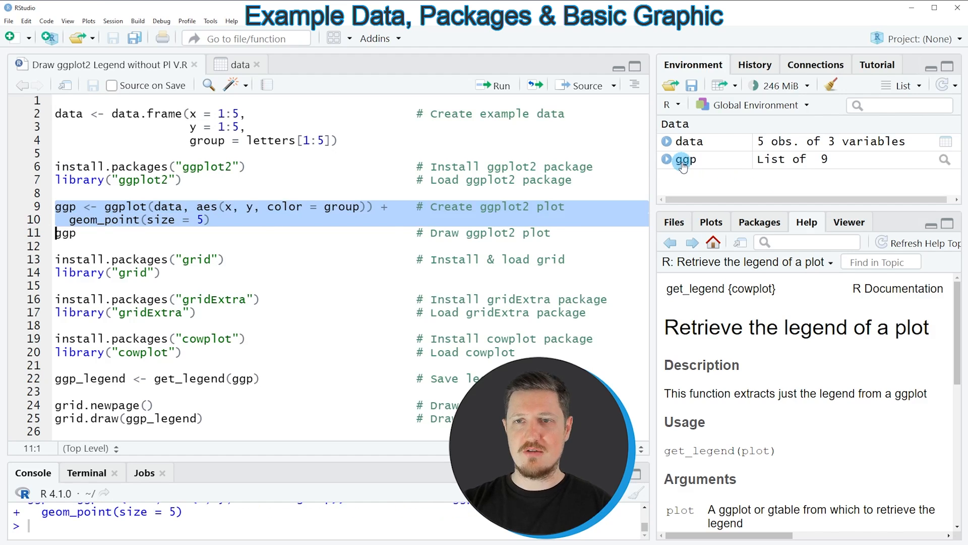
mouse_move(688, 159)
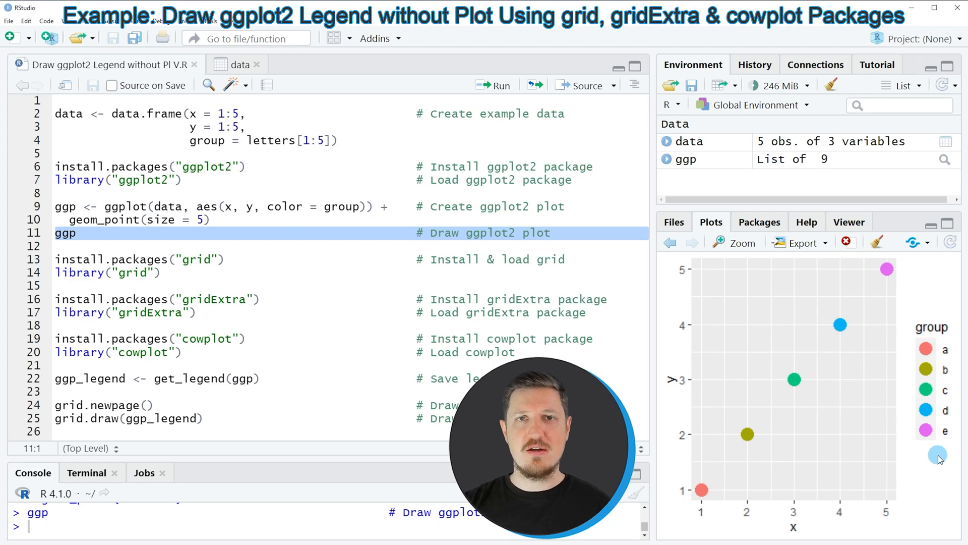
mouse_move(913, 299)
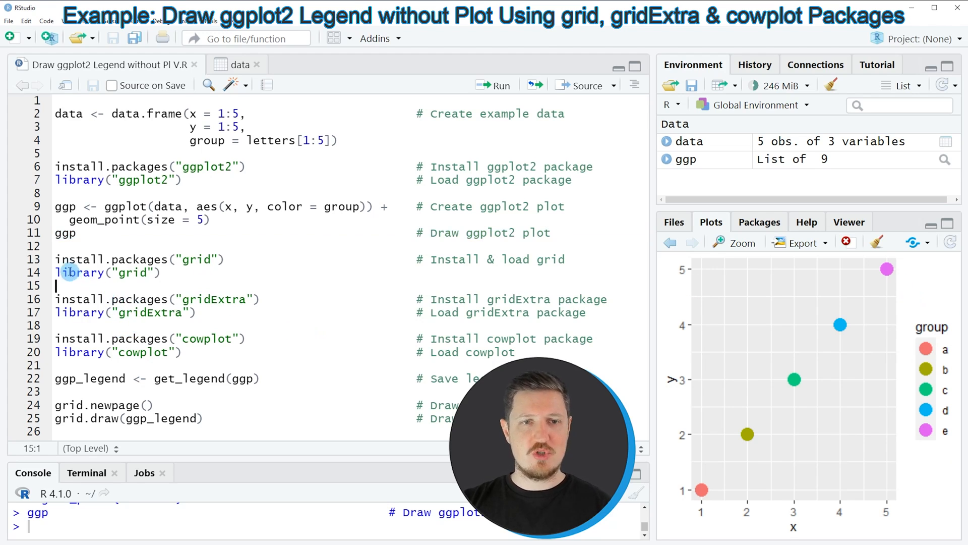
Load grid, gridExtra and cowplot, then examine the get_legend(ggp) line assigning ggp_legend.
double_click(212, 300)
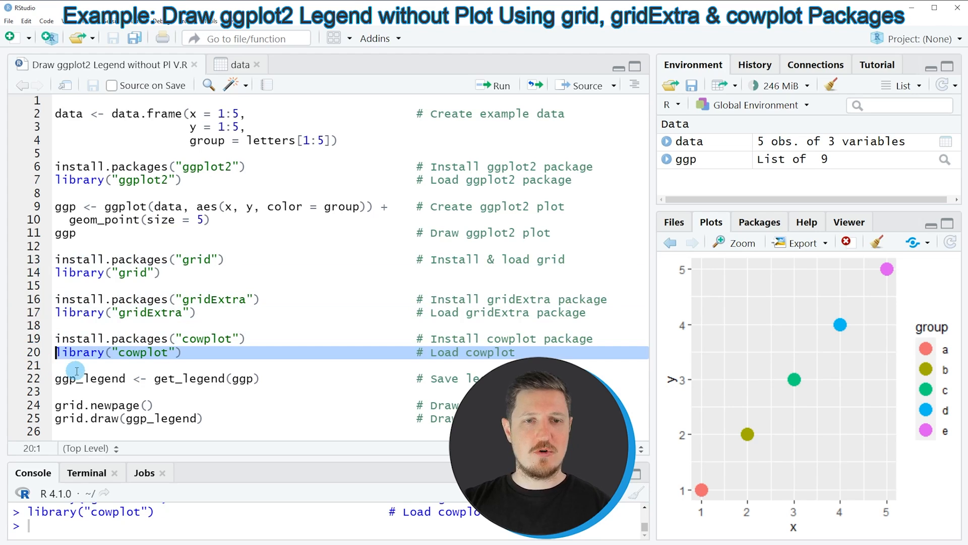
double_click(188, 379)
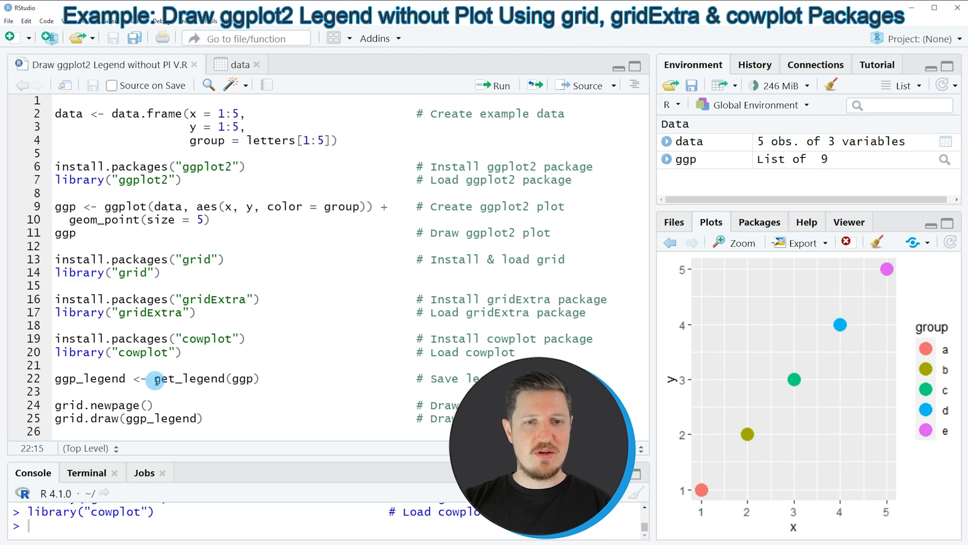
drag(153, 378, 281, 379)
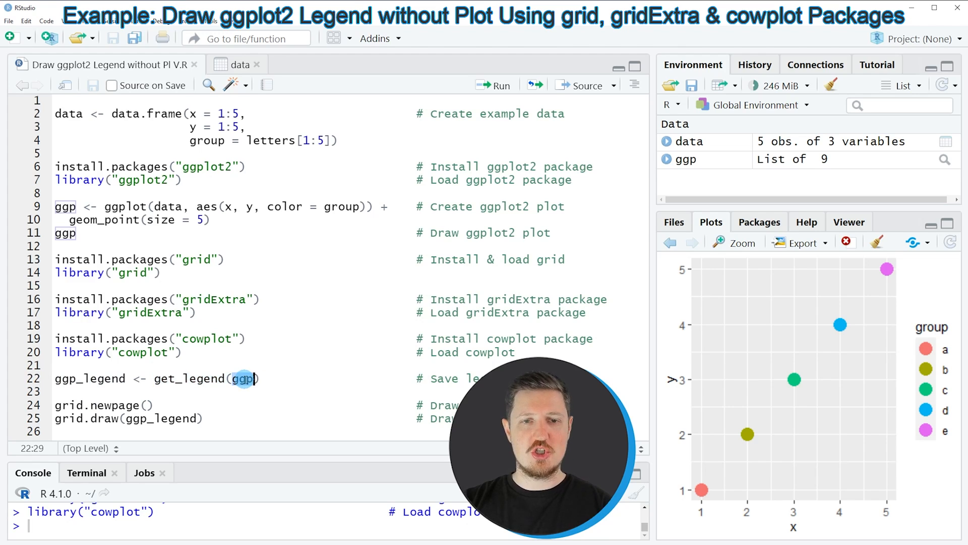
mouse_move(150, 378)
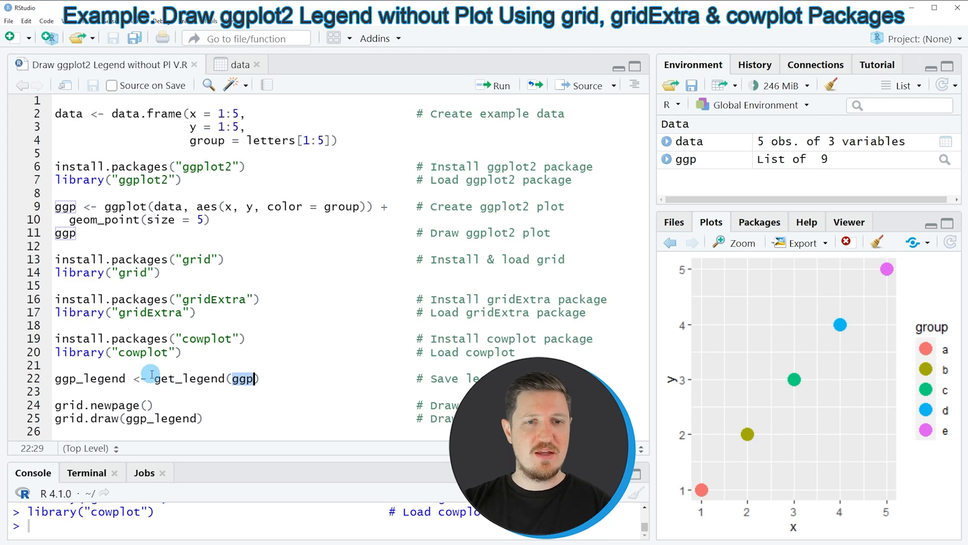
drag(158, 379, 260, 379)
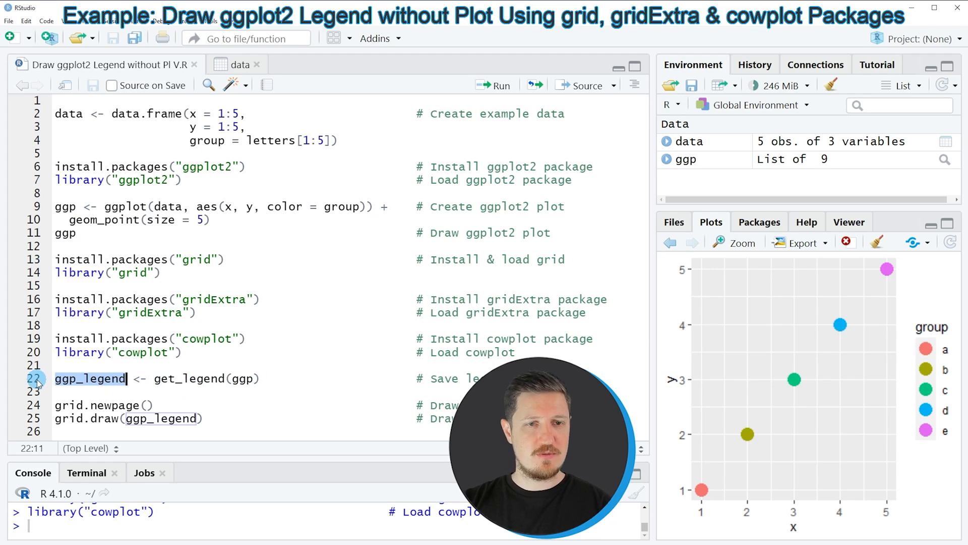
Run get_legend(ggp) on line 22 to store ggp_legend.
triple_click(154, 379)
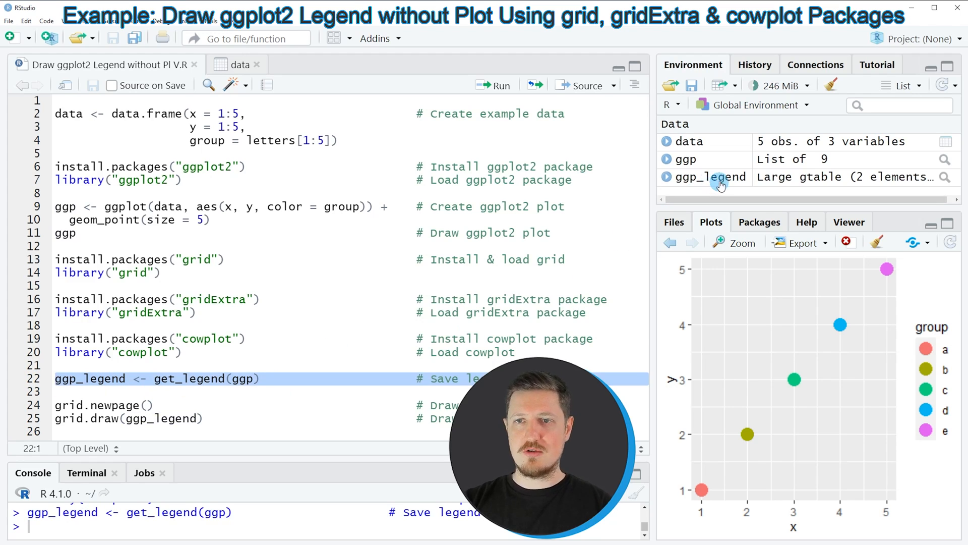
mouse_move(709, 177)
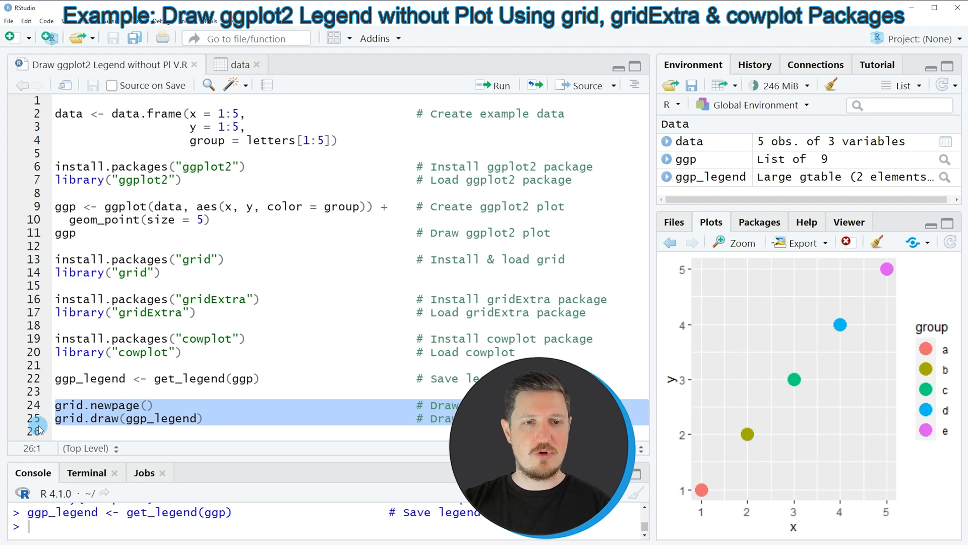
Run grid.newpage() and grid.draw(ggp_legend) to show only the legend.
click(77, 404)
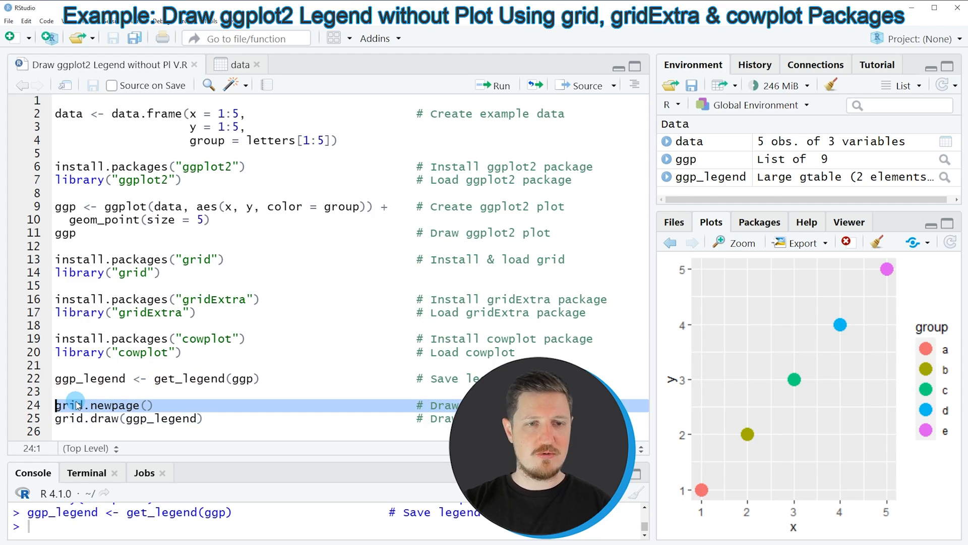
click(503, 85)
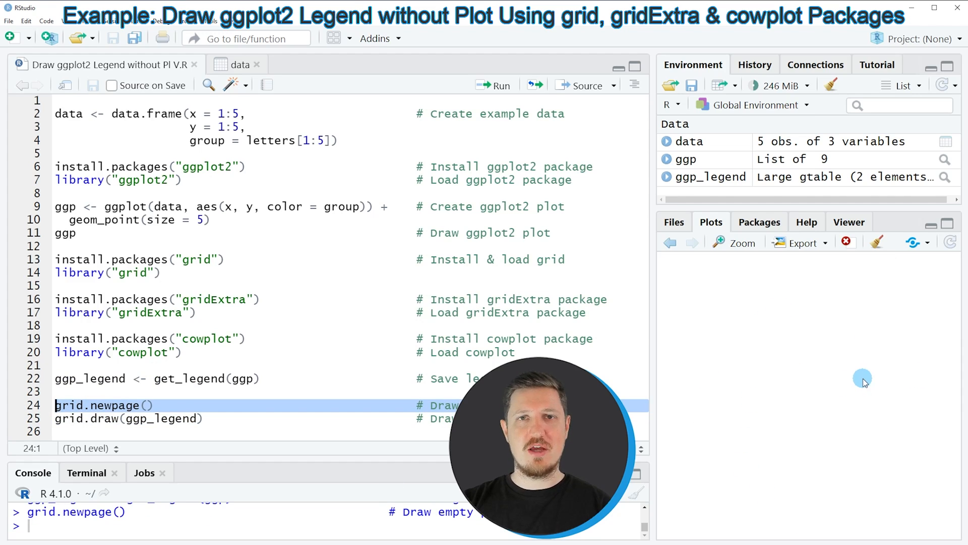
click(33, 418)
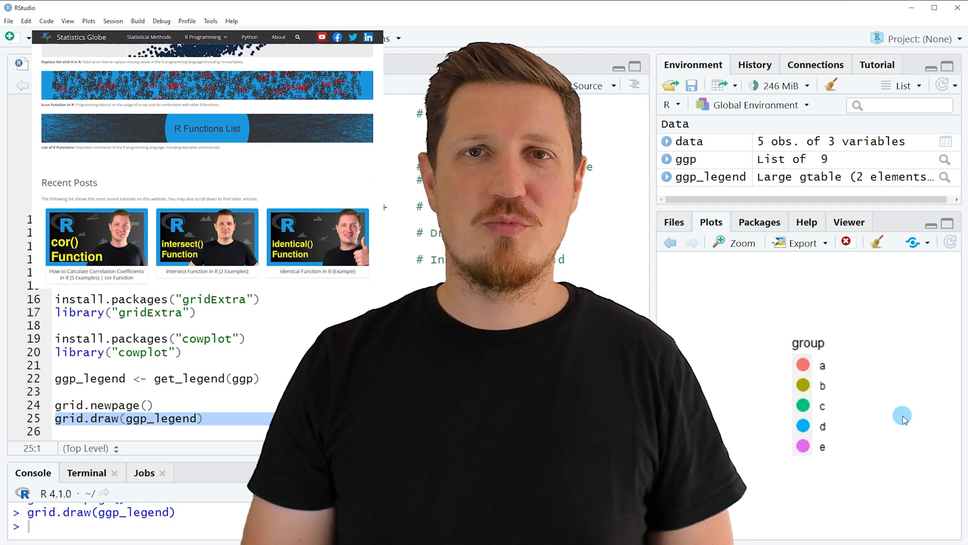
Navigate Statistics Globe's R Programming menu to the Graphics in R tutorial's Barplot section.
scroll(down, 3)
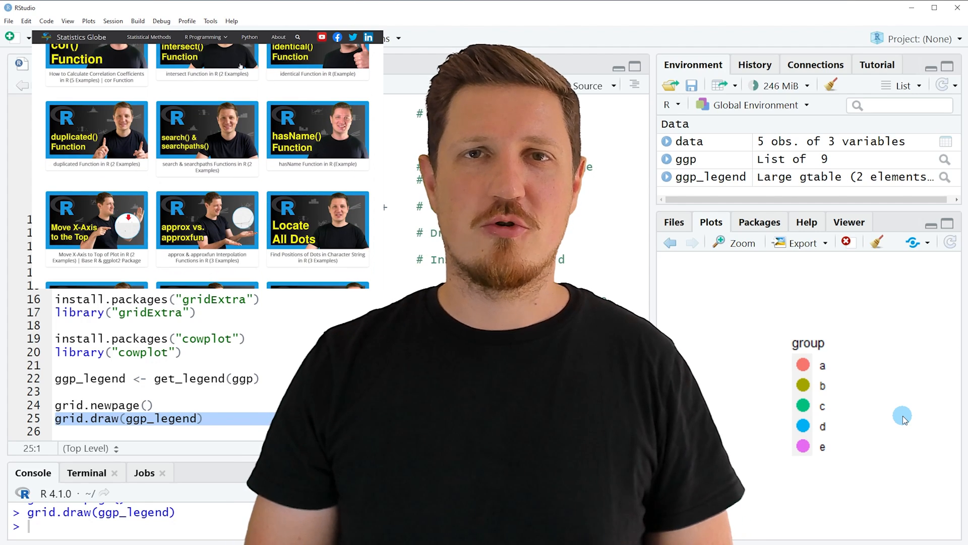
click(205, 36)
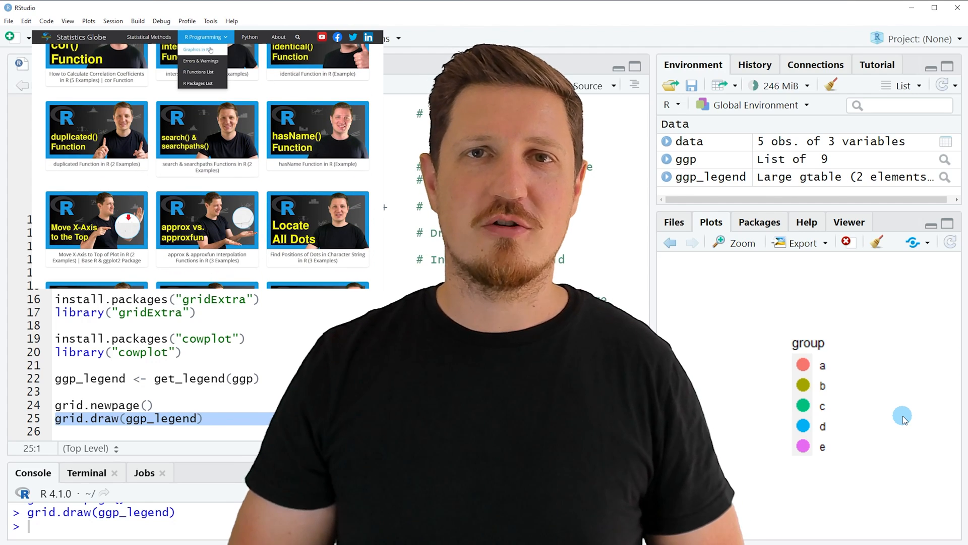
click(194, 50)
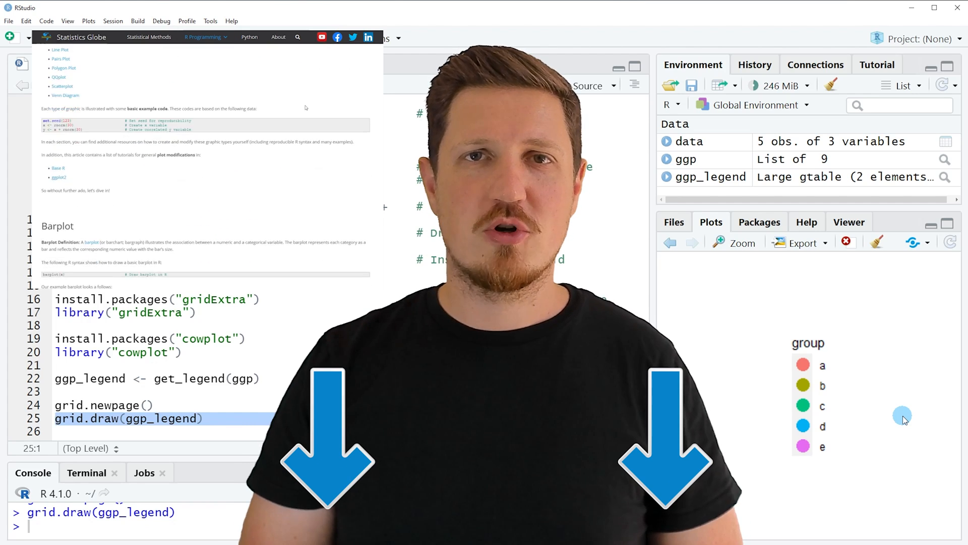
scroll(down, 3)
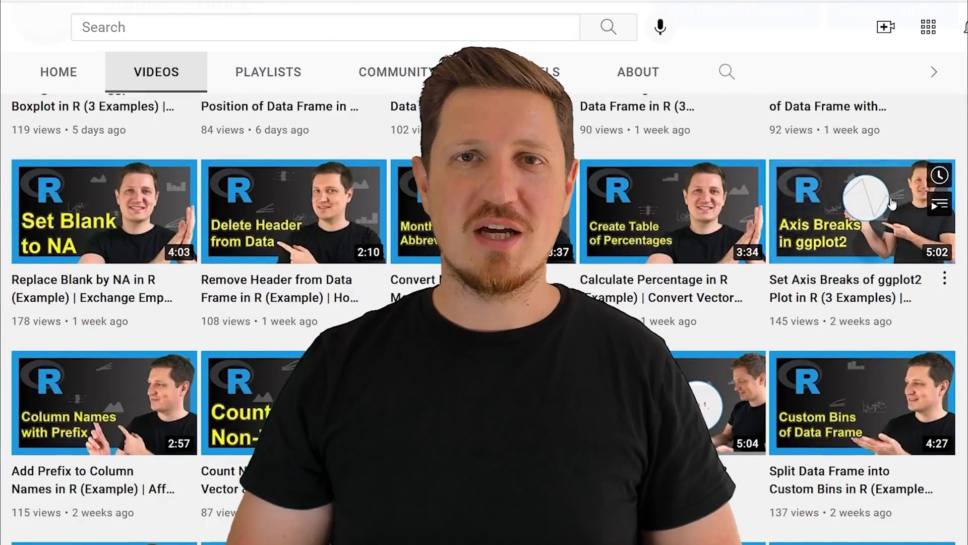
Scroll the channel's uploaded R tutorial videos to ones from about two months ago.
scroll(down, 3)
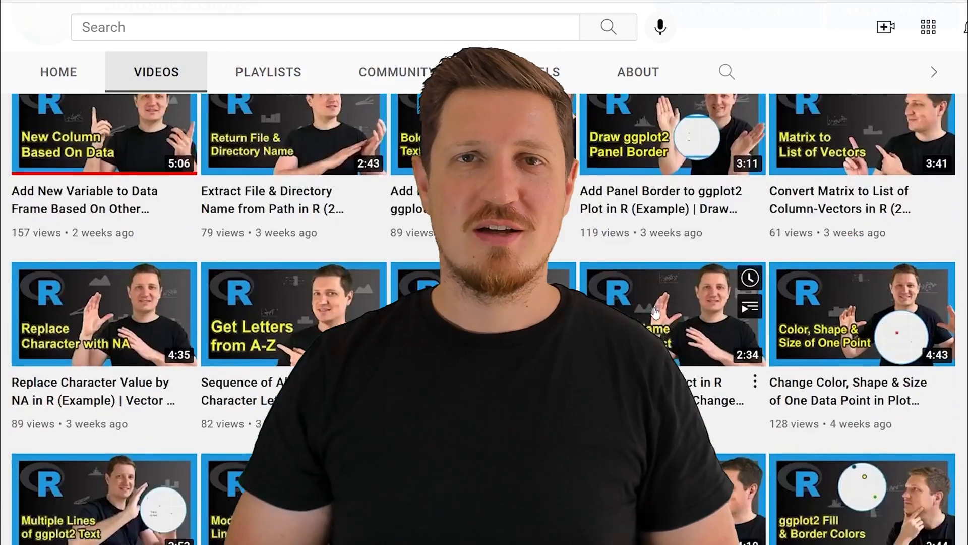
scroll(down, 3)
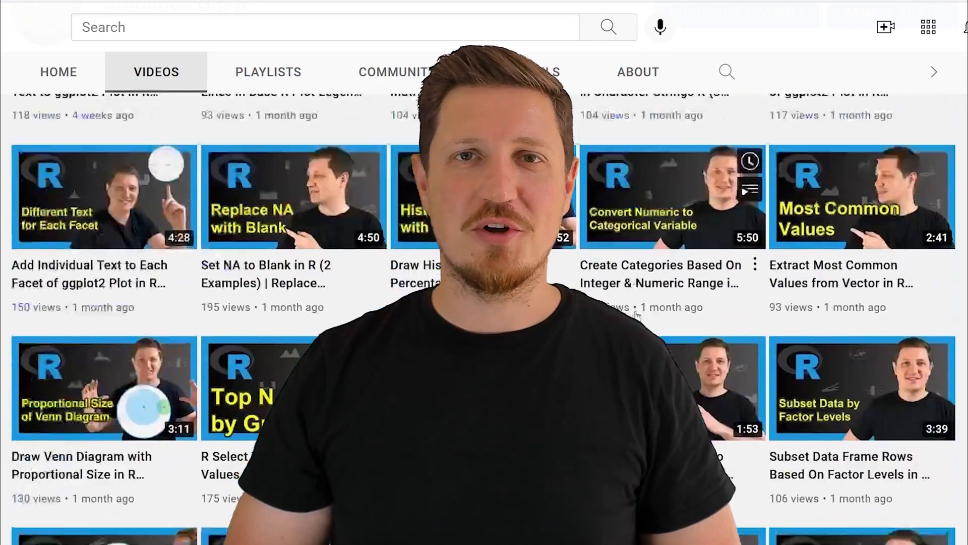
scroll(down, 3)
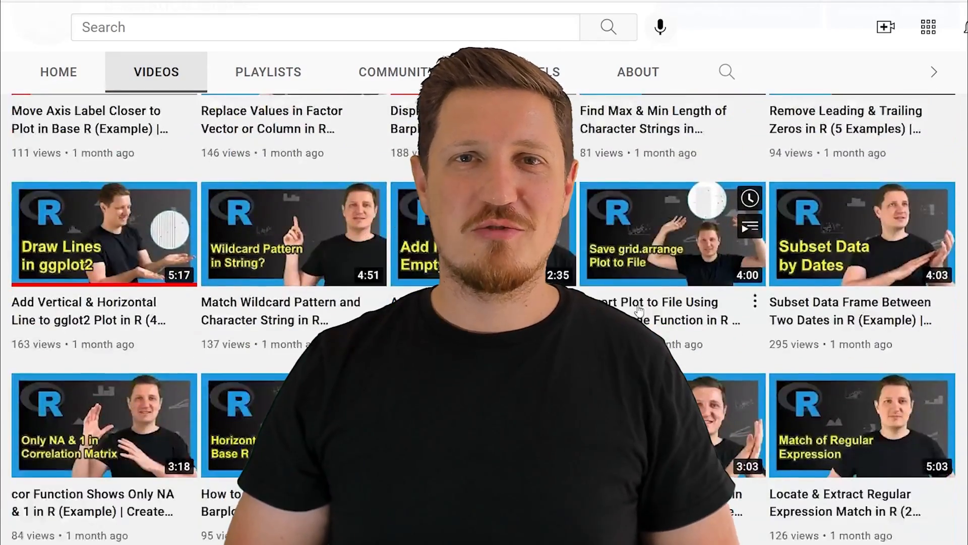
scroll(down, 3)
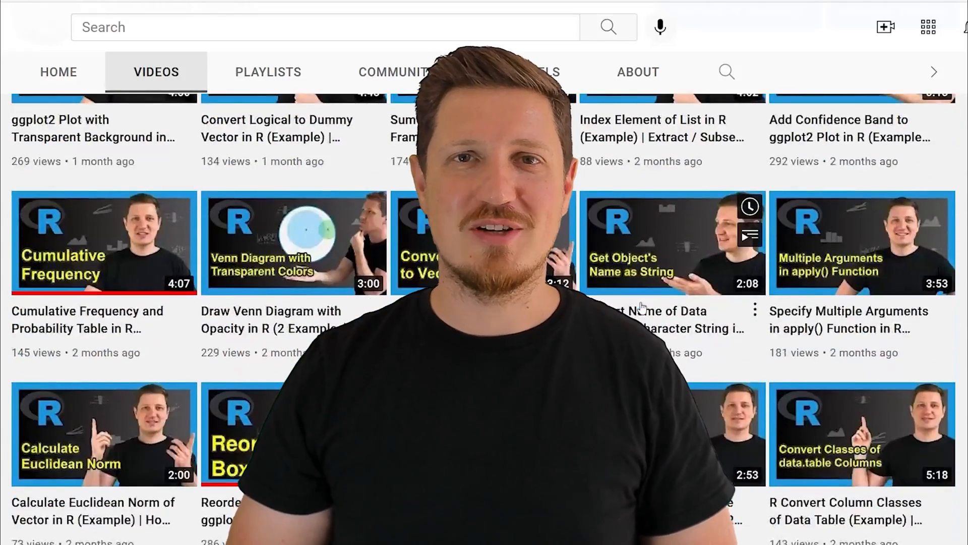